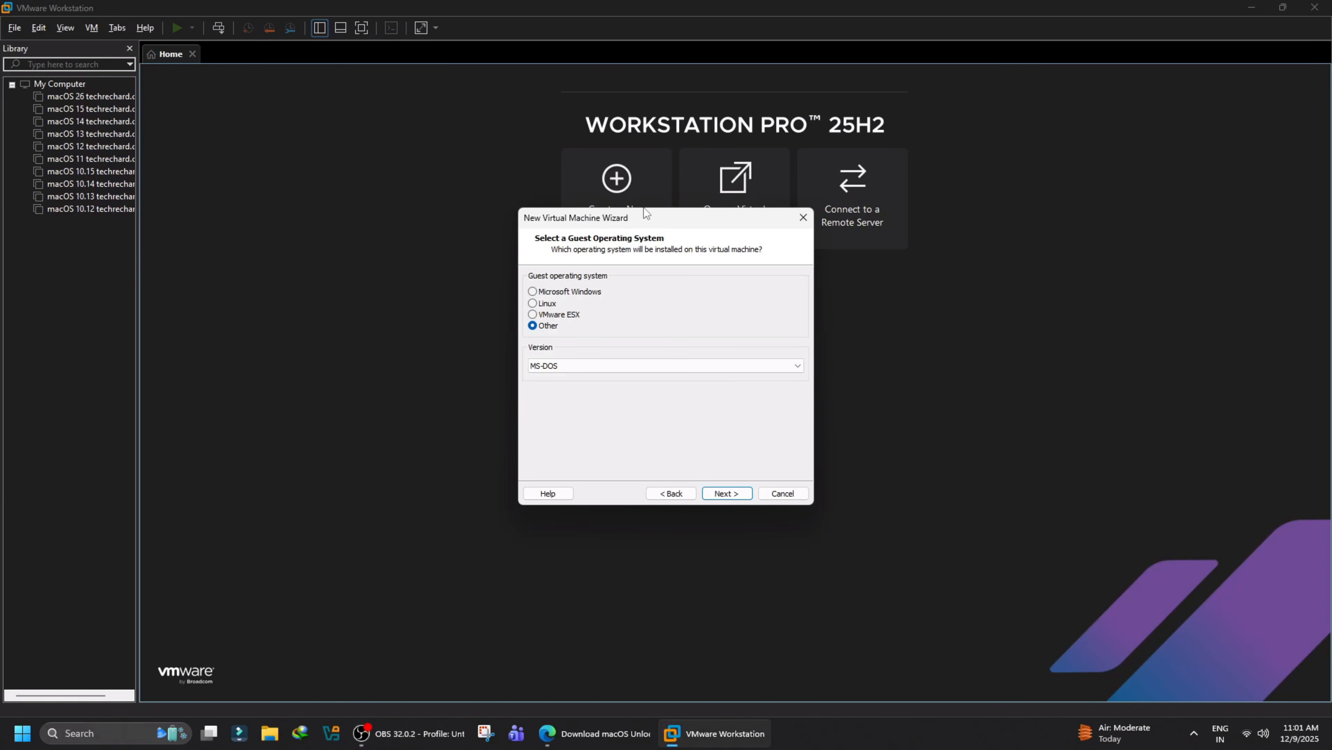
mouse_move(666, 231)
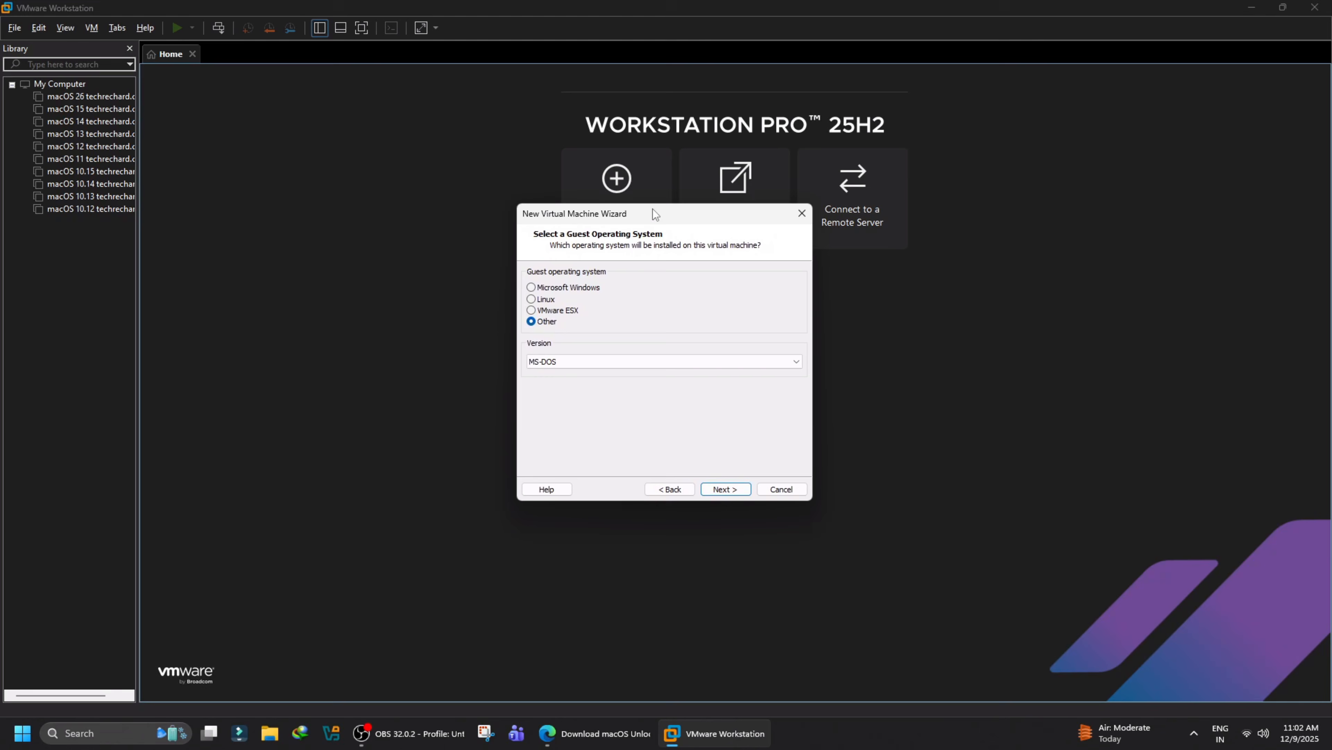
Toggle the wizard's guest OS between Linux and Other, then close the New Virtual Machine Wizard.
left_click(531, 298)
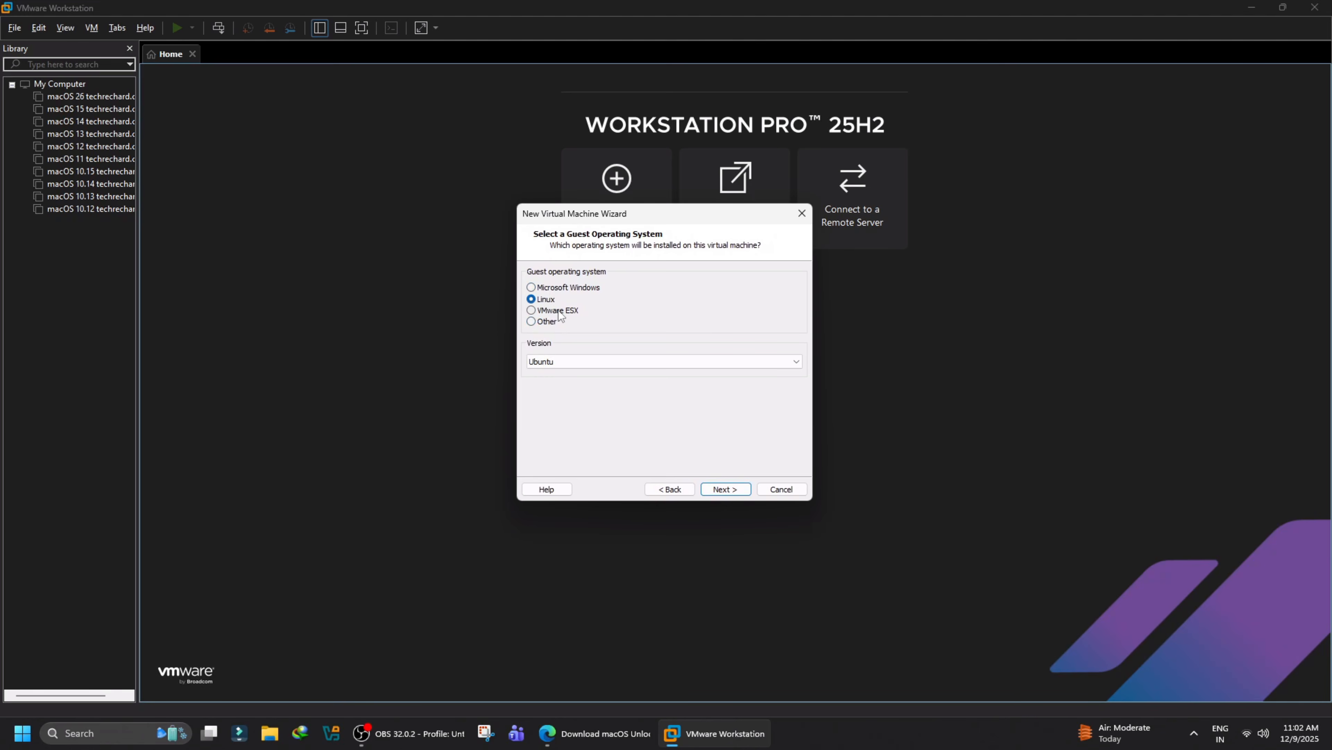
left_click(531, 321)
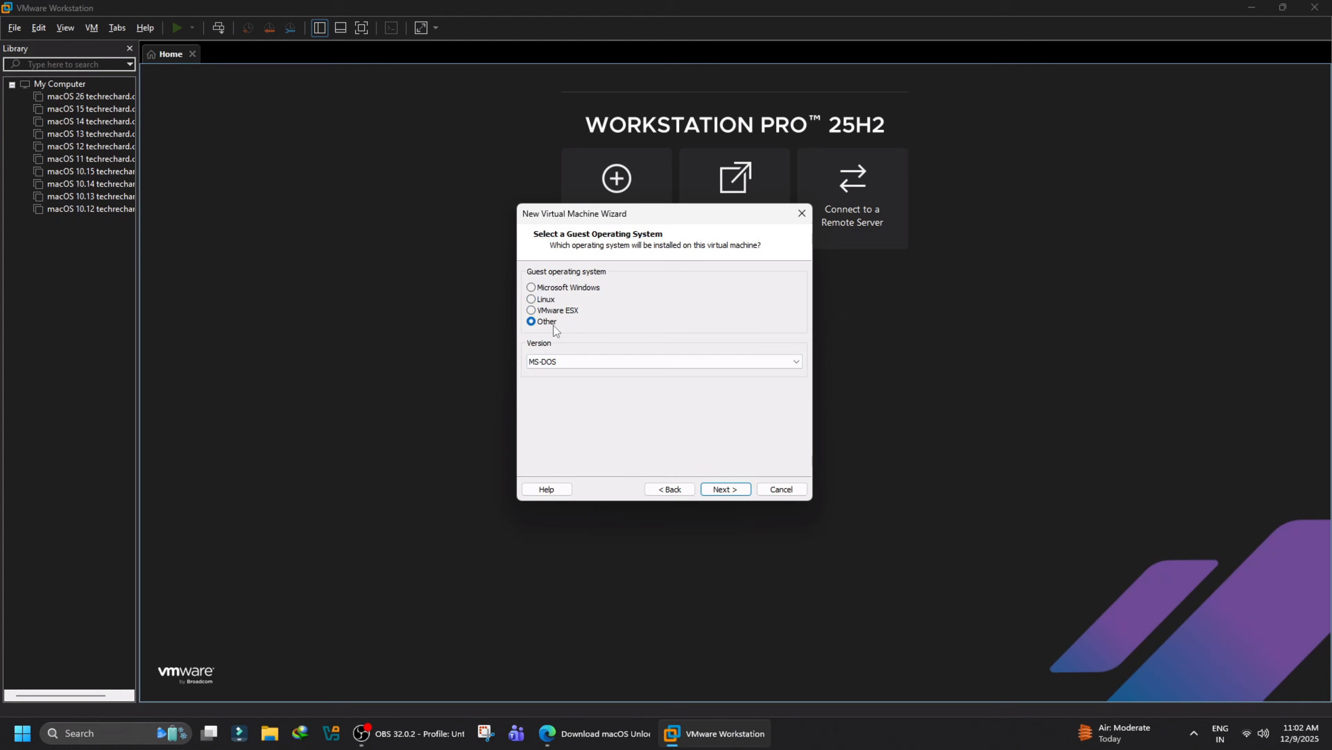
mouse_move(621, 333)
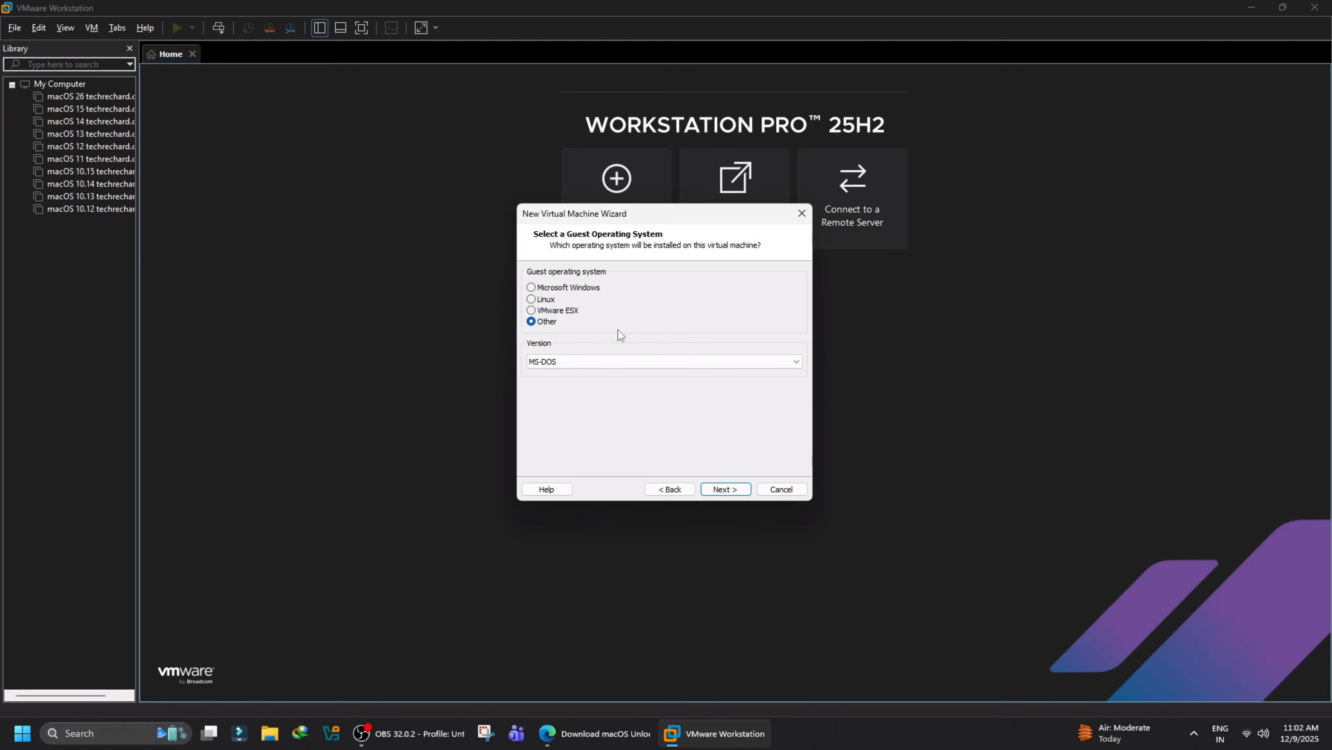
left_click(779, 488)
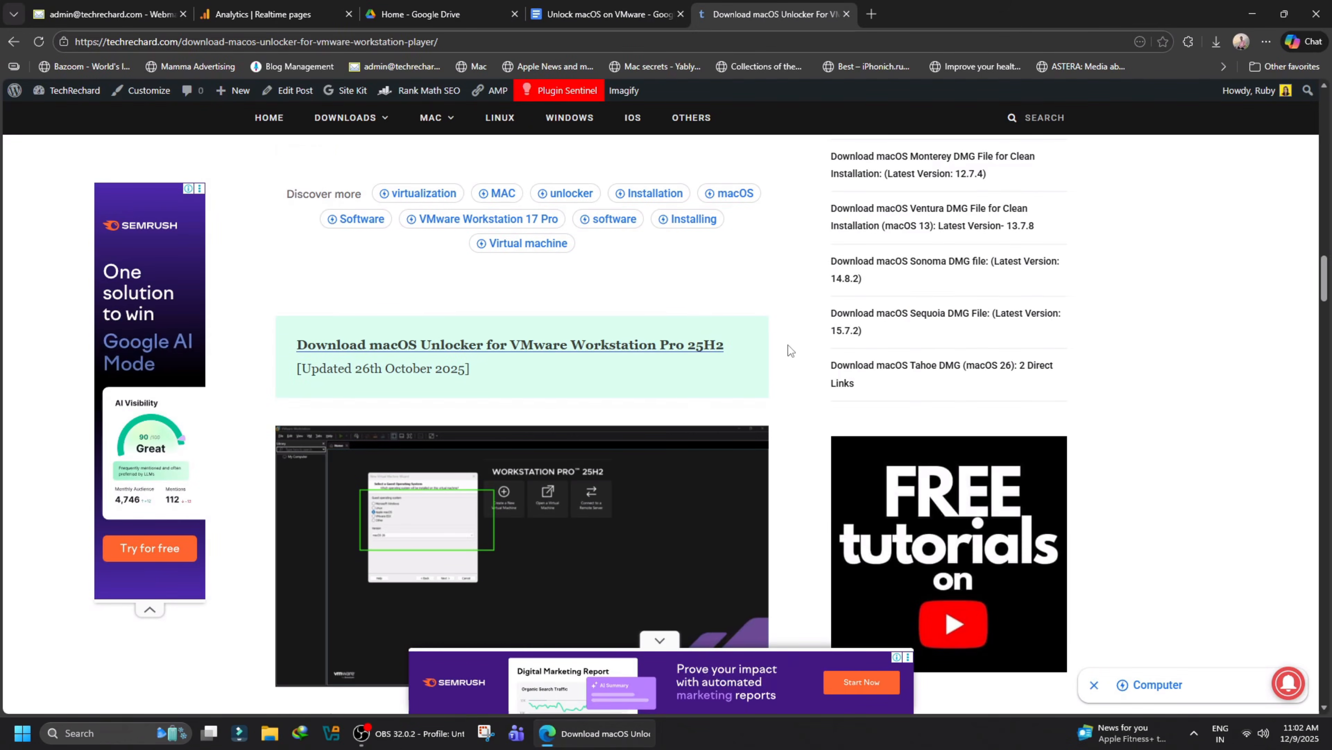
Follow the macOS Unlocker for VMware Workstation Pro 25H2 link to its MediaFire download page.
left_click(340, 41)
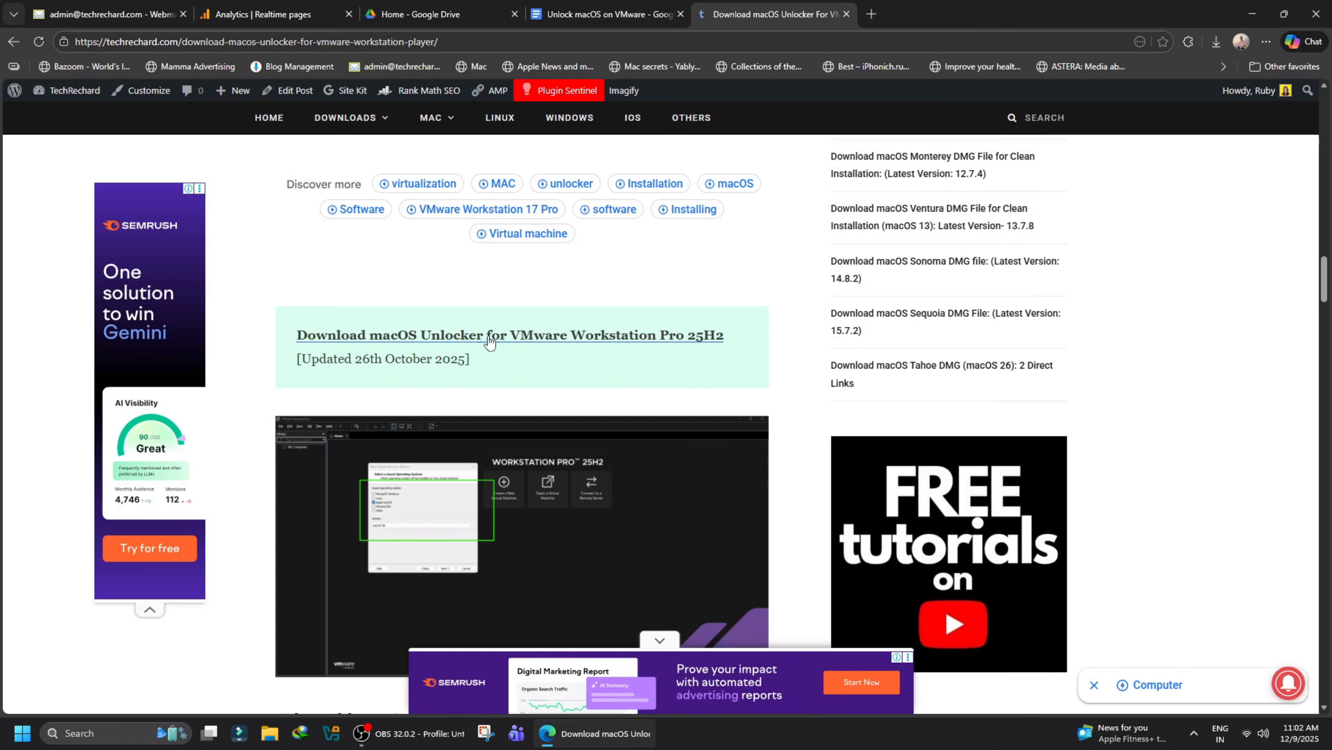
left_click(510, 334)
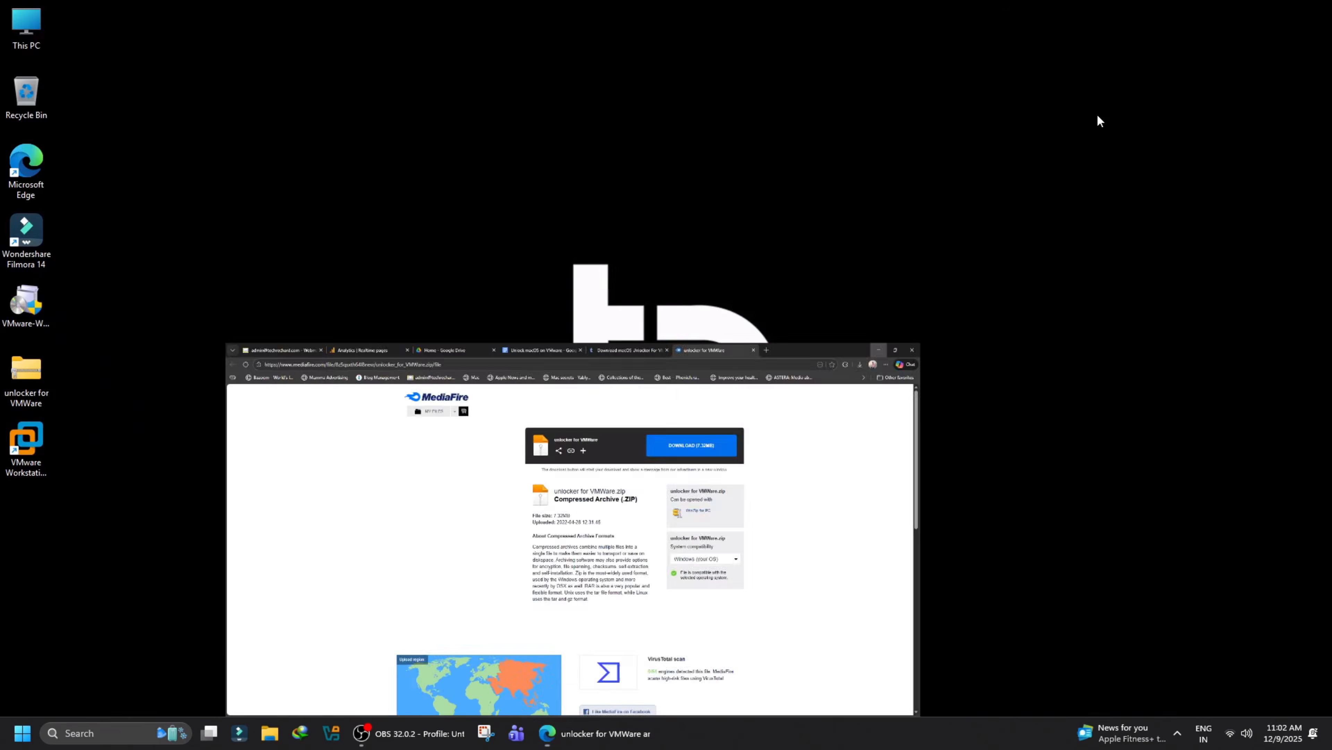
Download the unlocker zip and extract all its contents into a folder on the desktop.
left_click(879, 349)
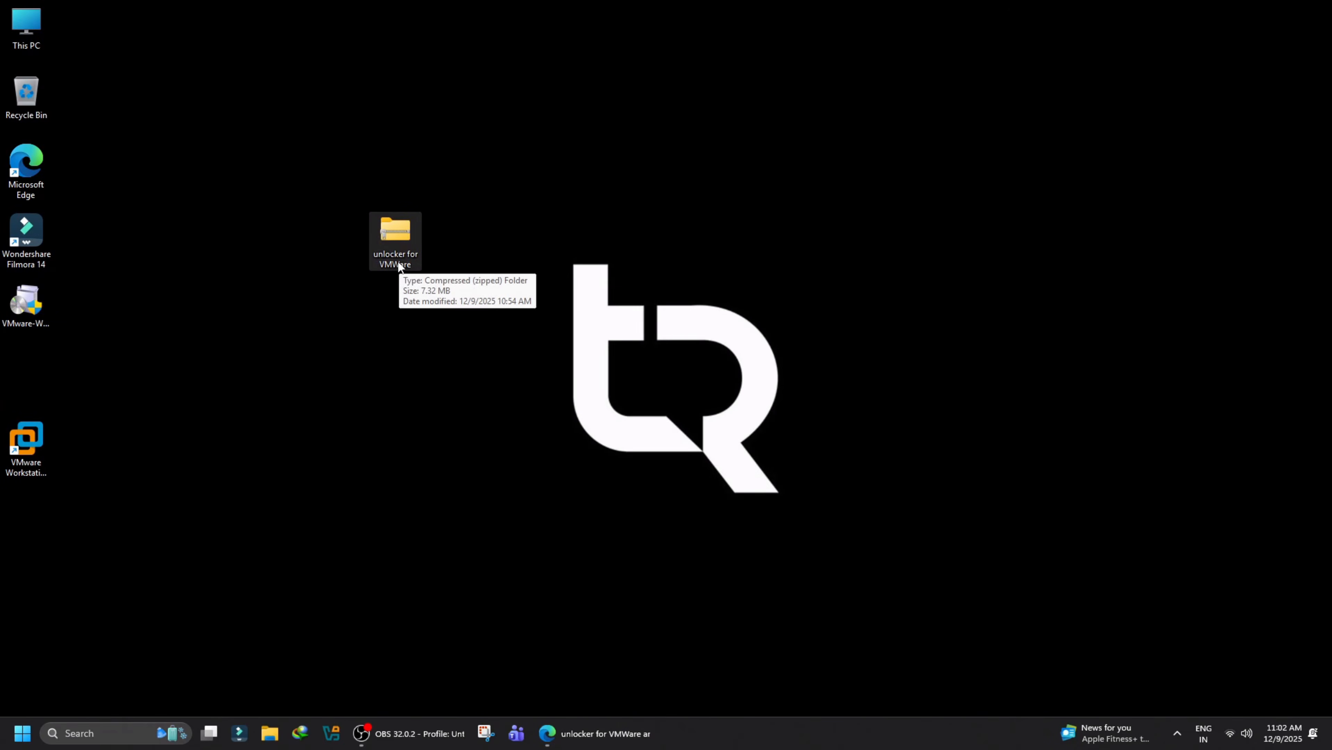
right_click(395, 234)
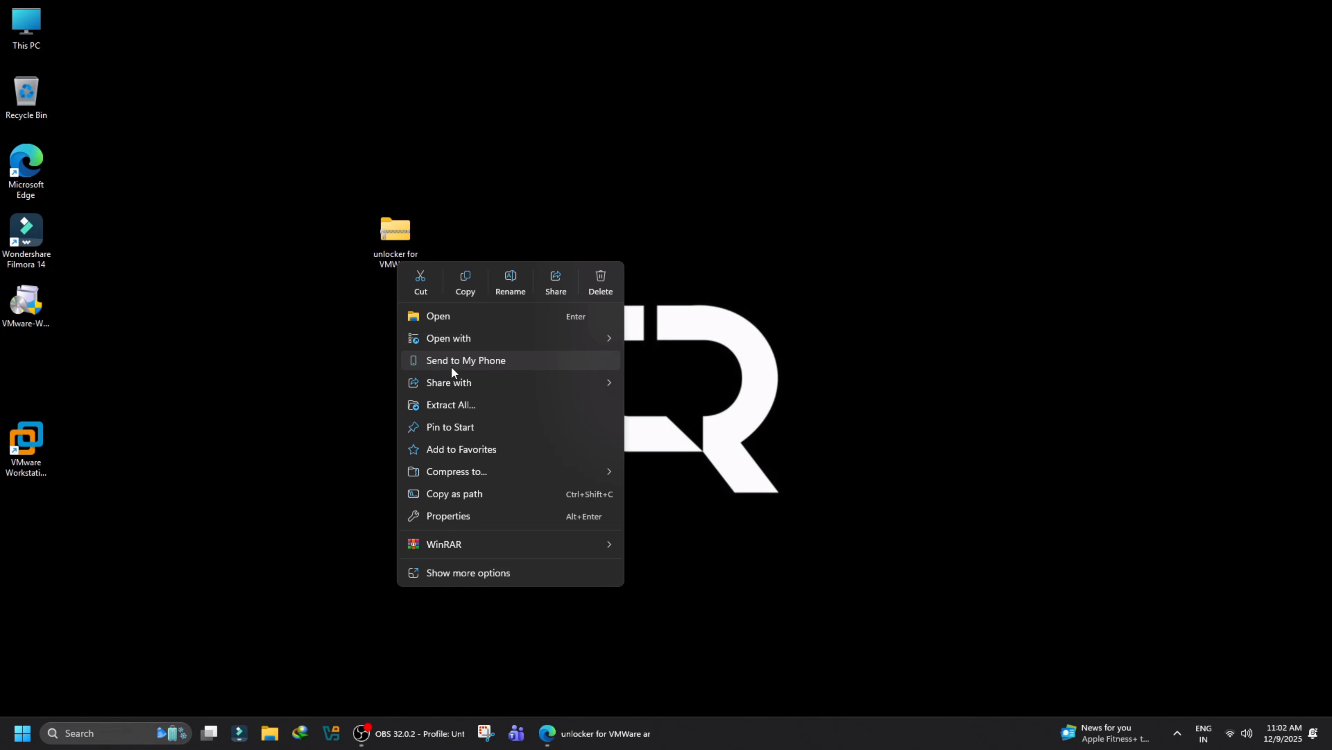
left_click(451, 404)
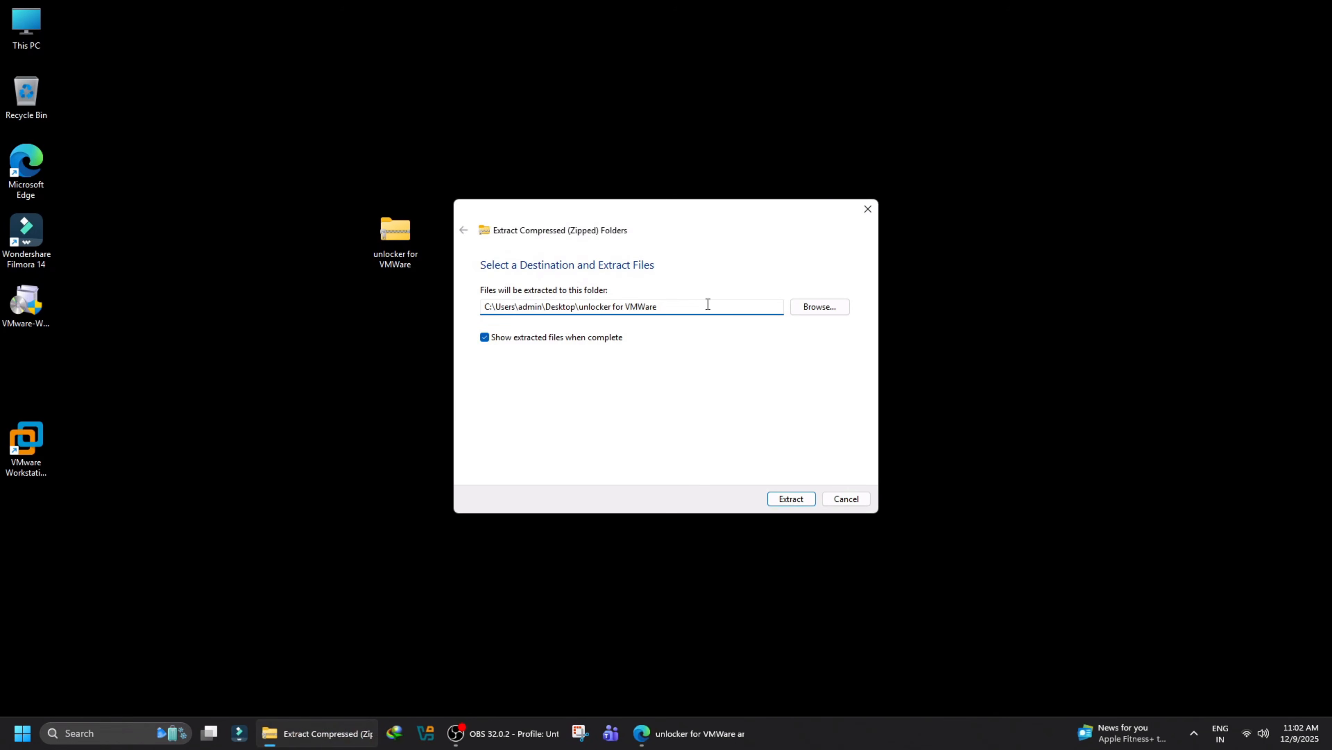
left_click(790, 498)
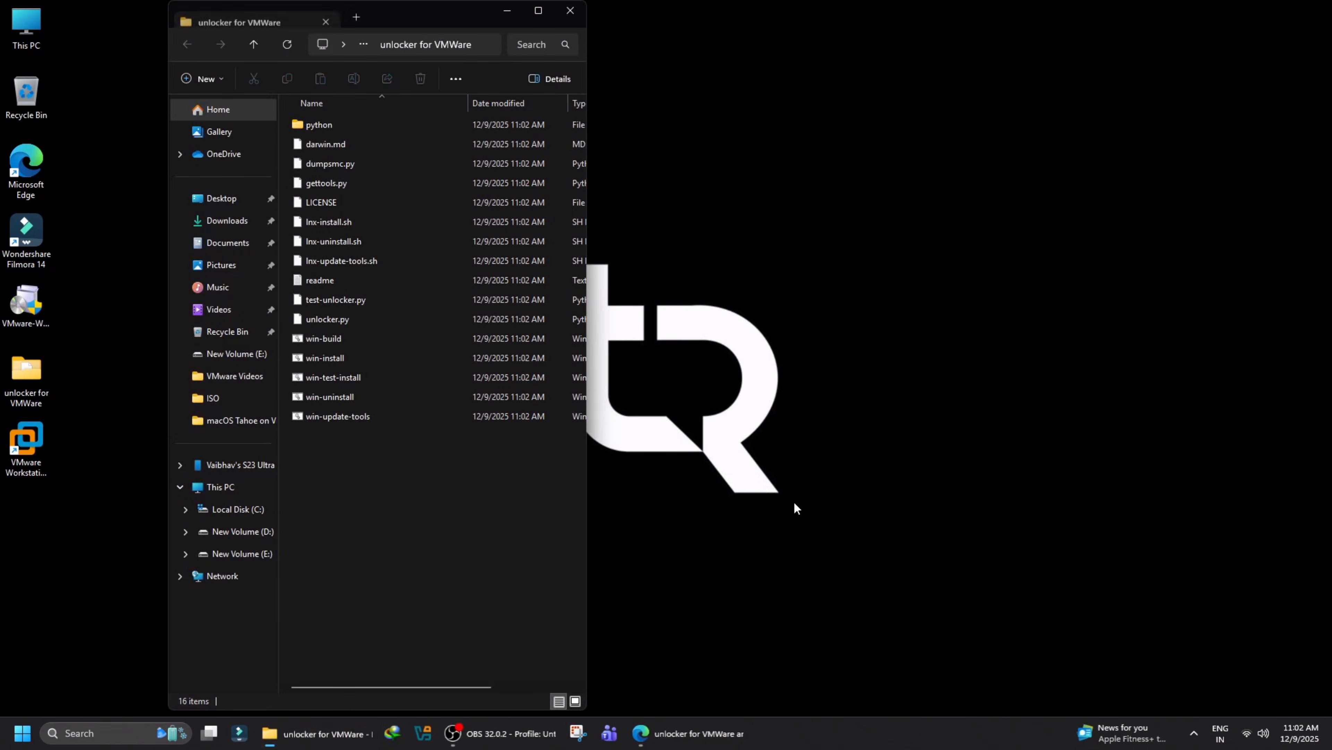
Run the win-install script as administrator and confirm the unverified-script prompt.
left_click(537, 10)
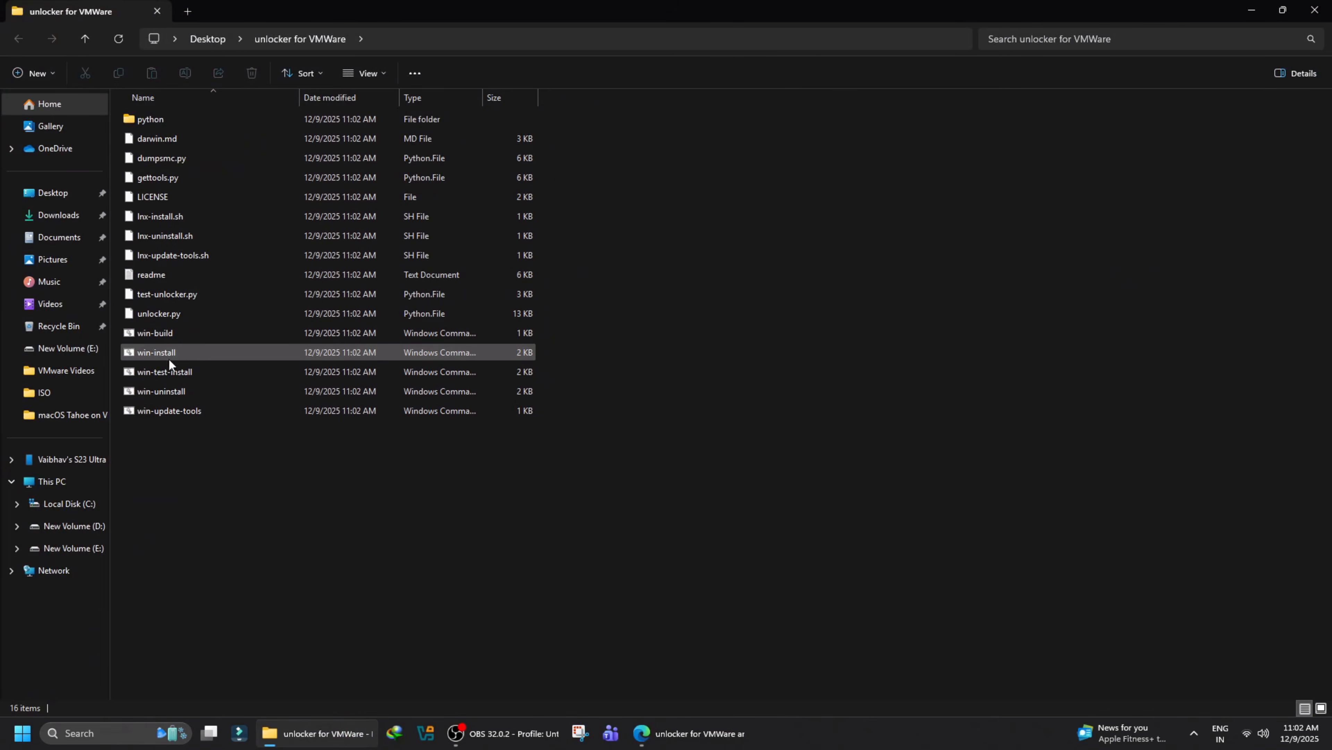
left_click(157, 352)
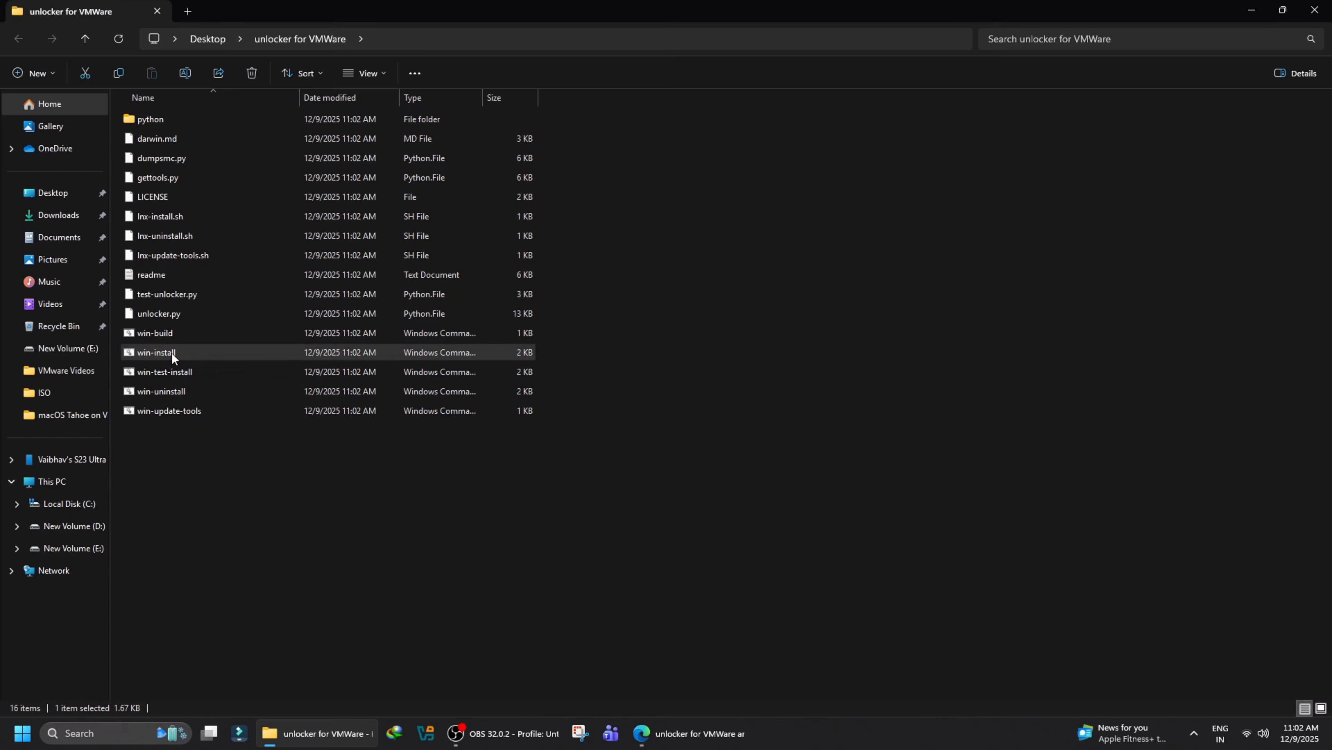
right_click(156, 352)
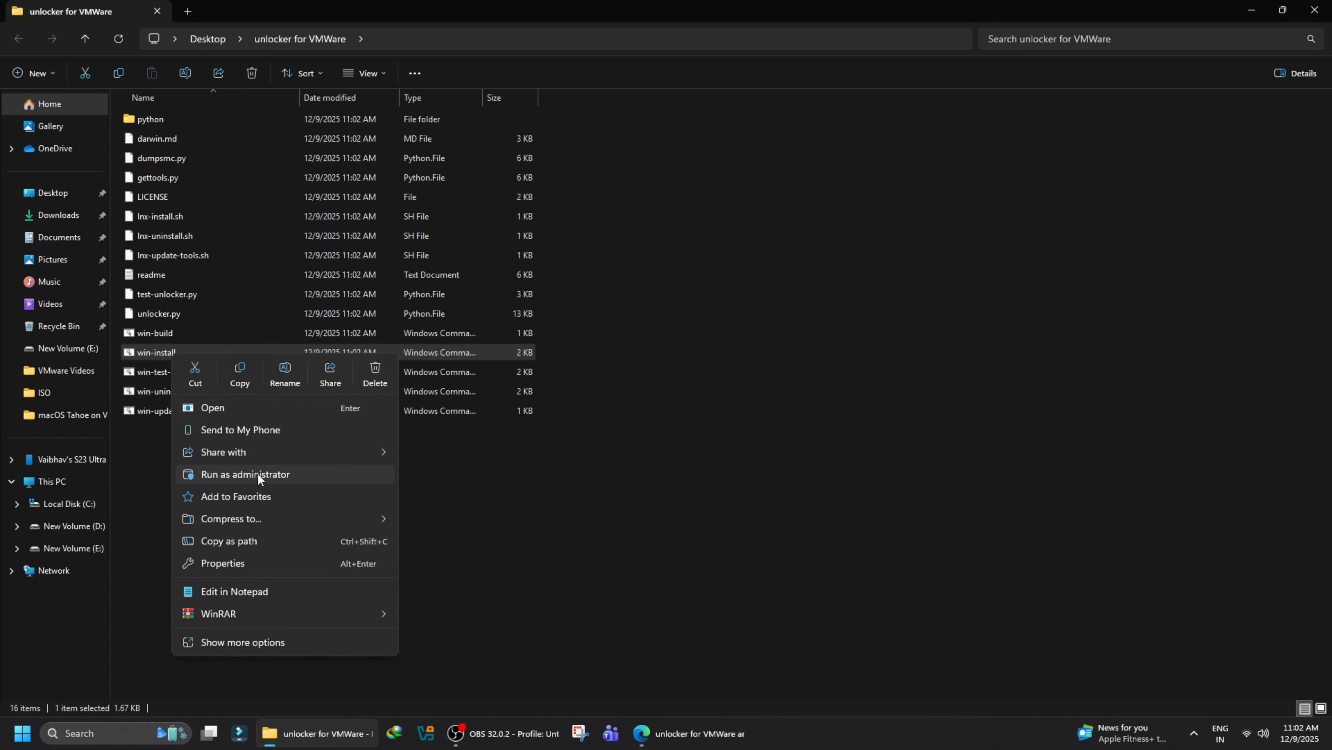
left_click(245, 474)
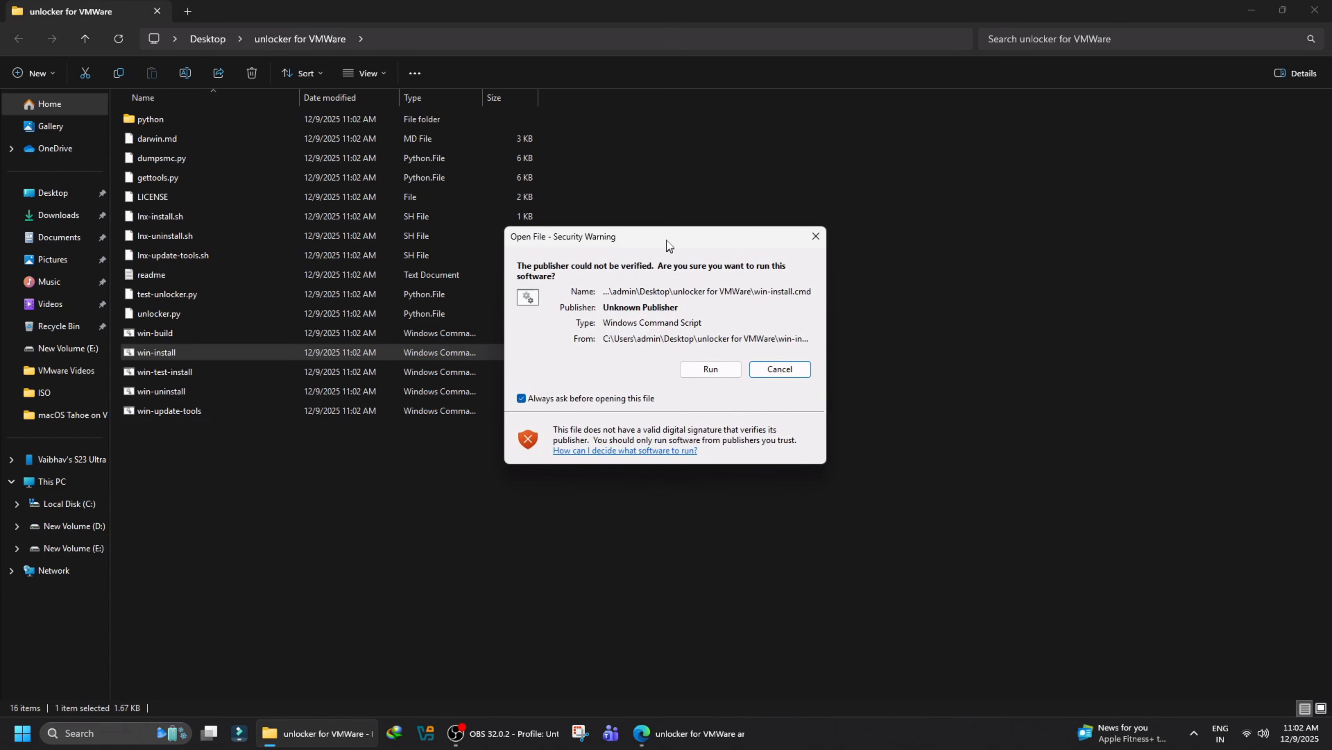
left_click(709, 369)
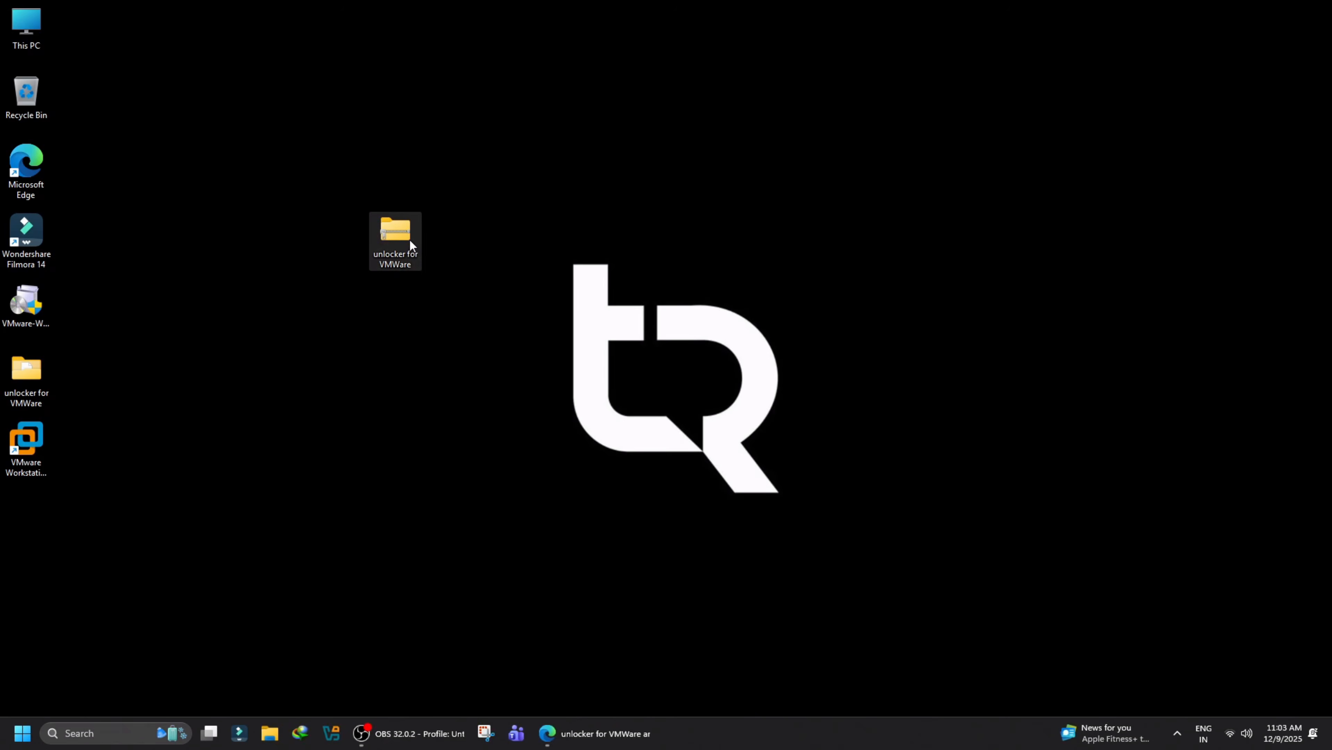
Move the extracted folder aside and launch VMware Workstation Pro from its desktop shortcut.
left_click_drag(394, 241, 25, 518)
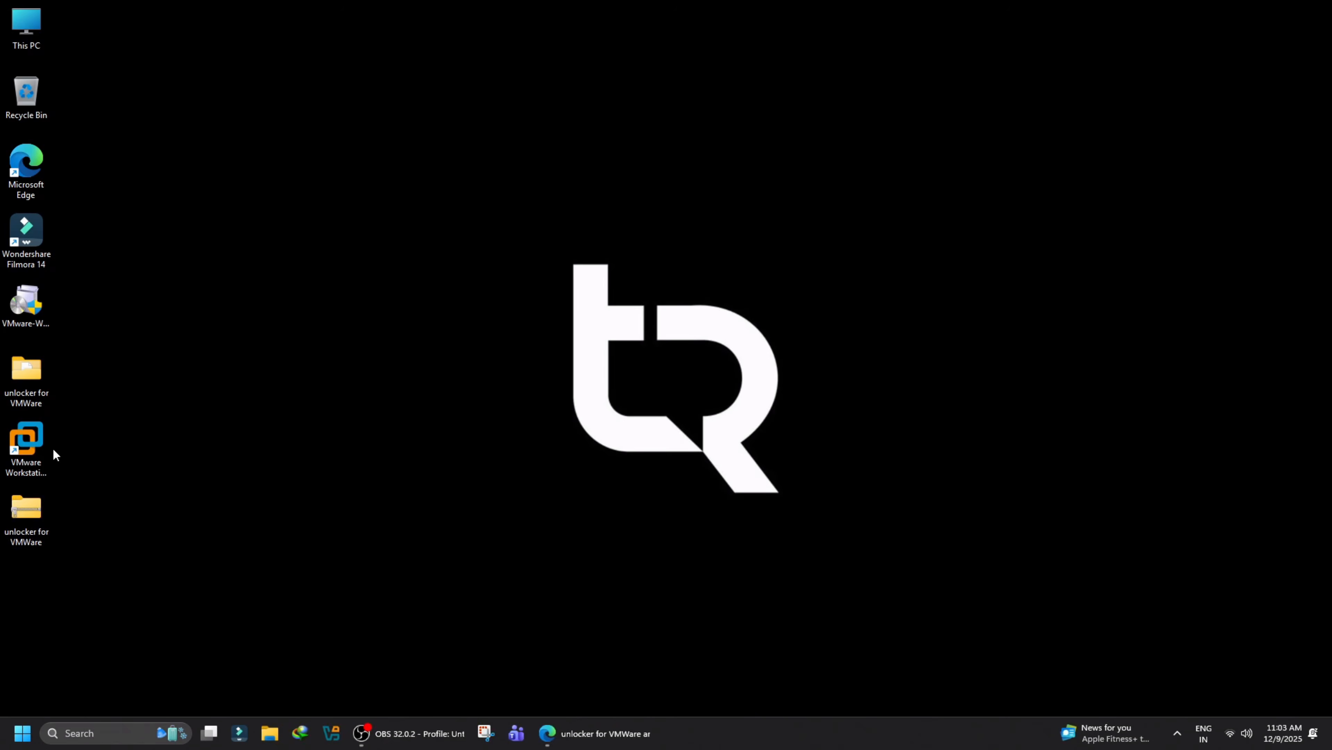
left_click(25, 442)
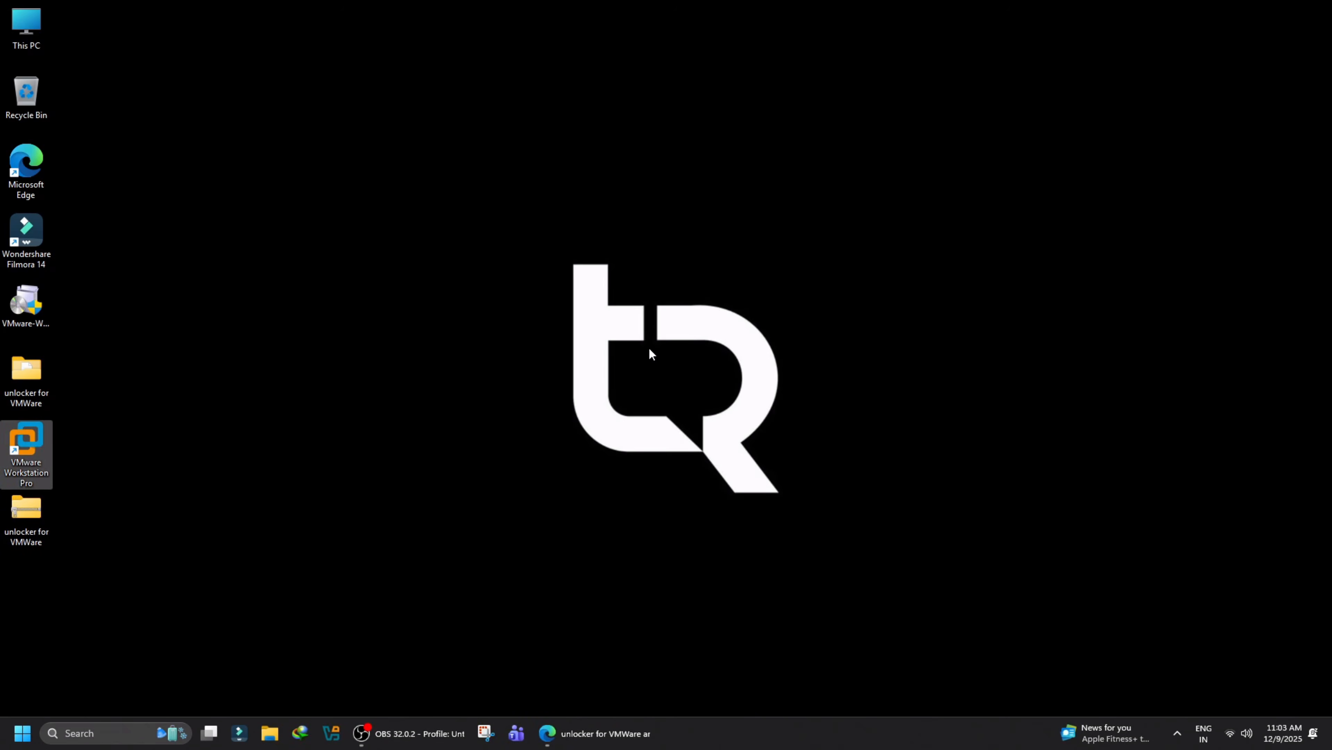
double_click(27, 453)
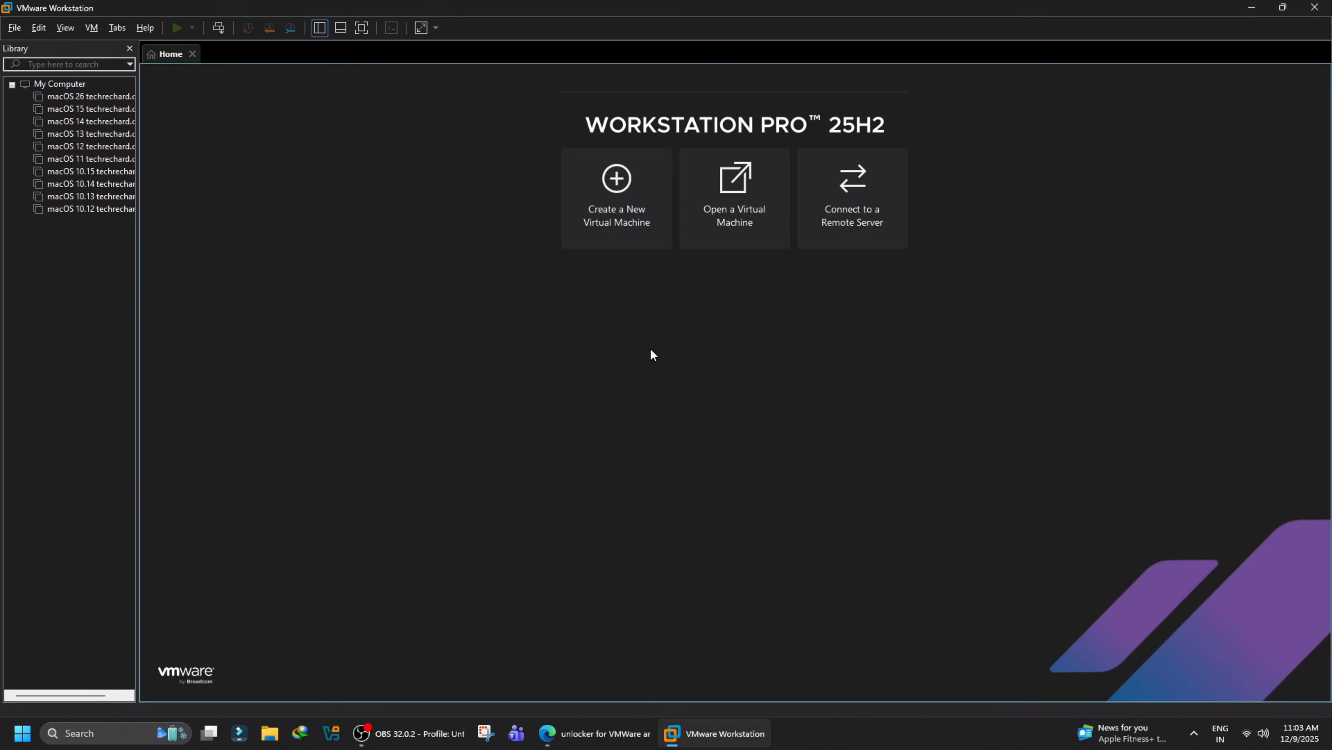
Create a new VM from the macOS Big Sur installer ISO, reaching the guest OS list showing Apple macOS.
left_click(615, 192)
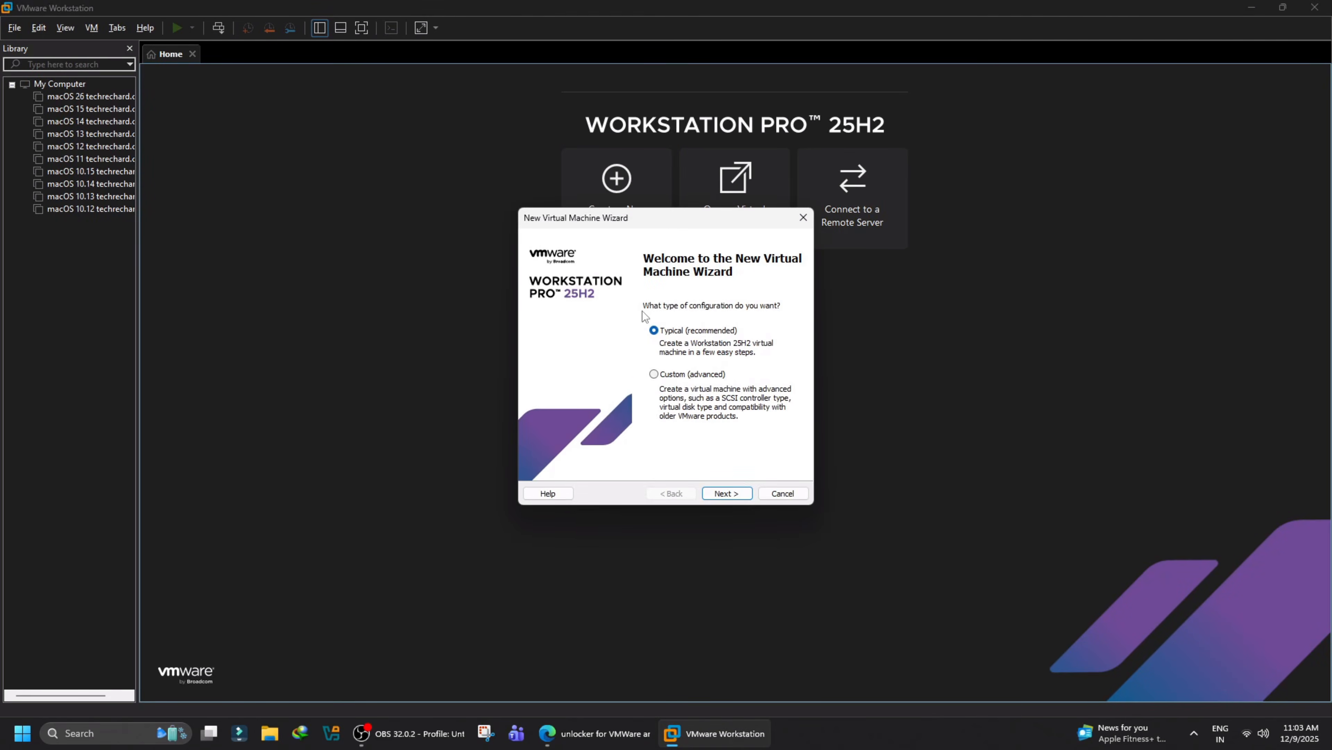
left_click(725, 493)
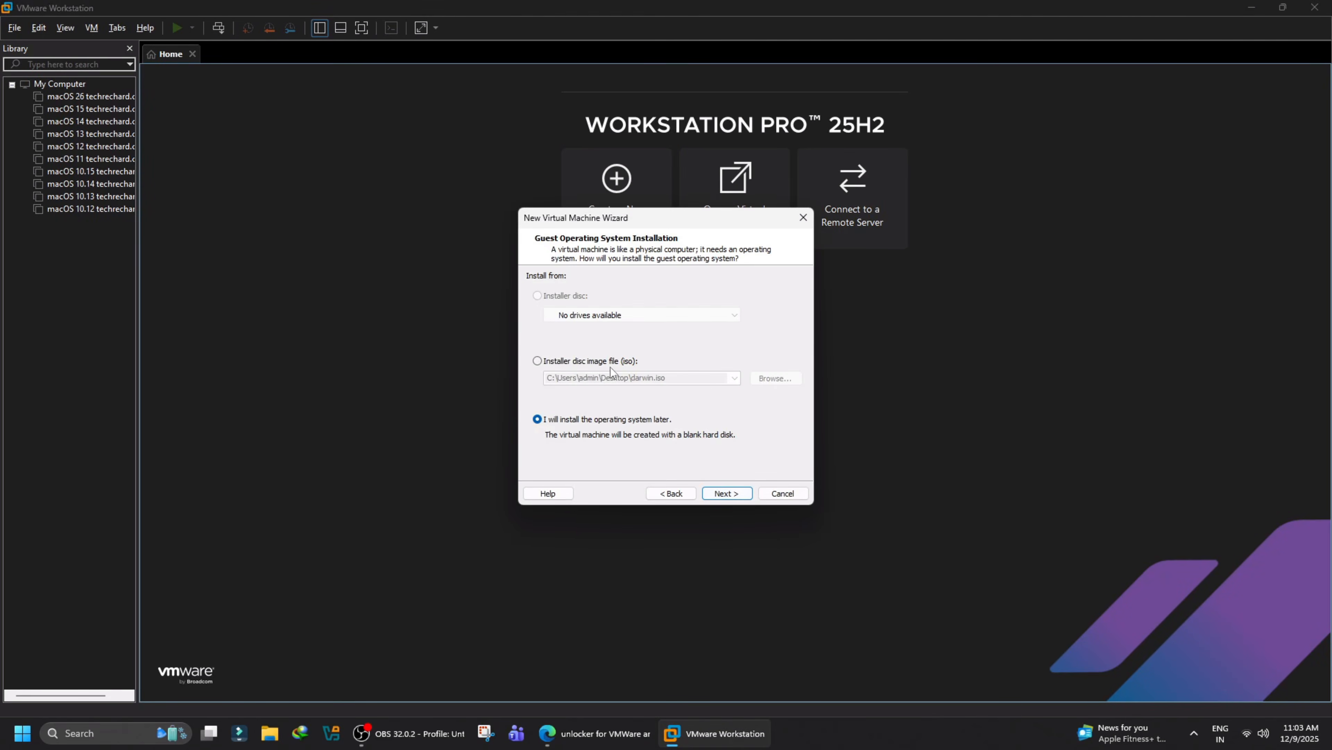
left_click(773, 377)
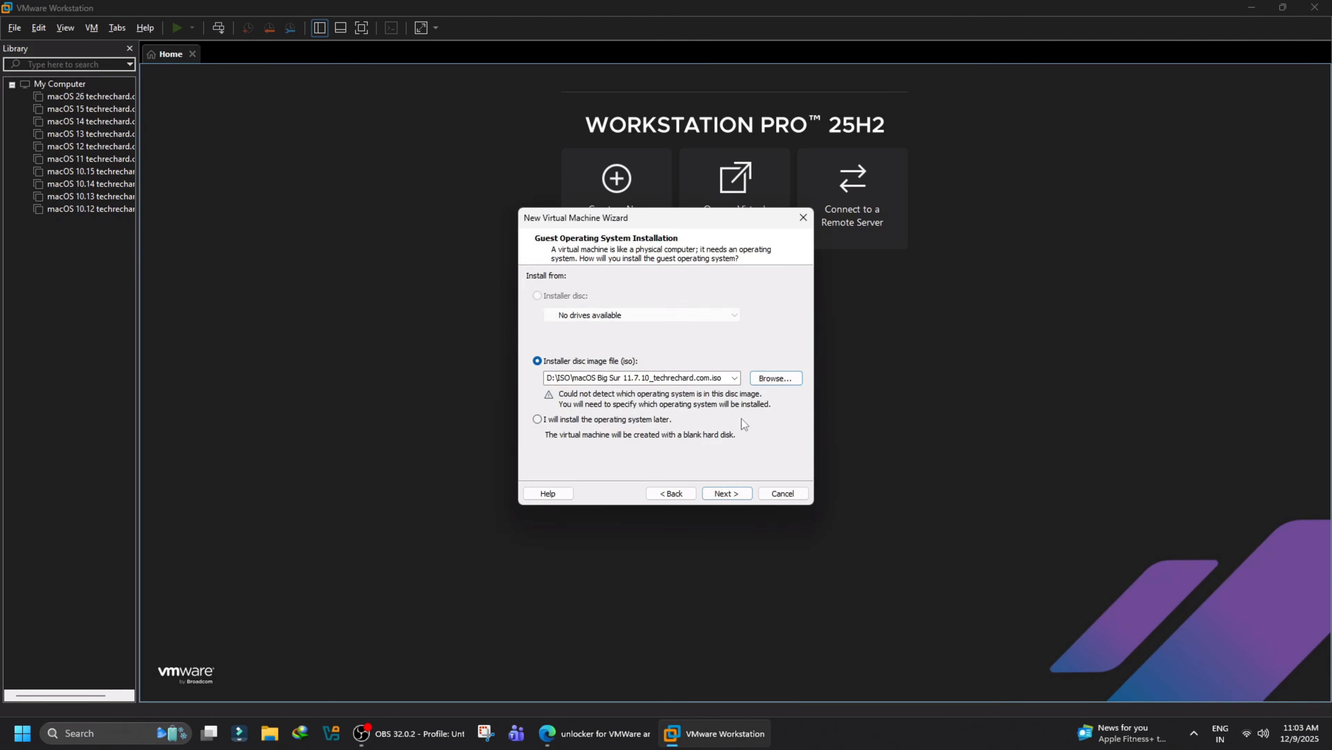
left_click(726, 492)
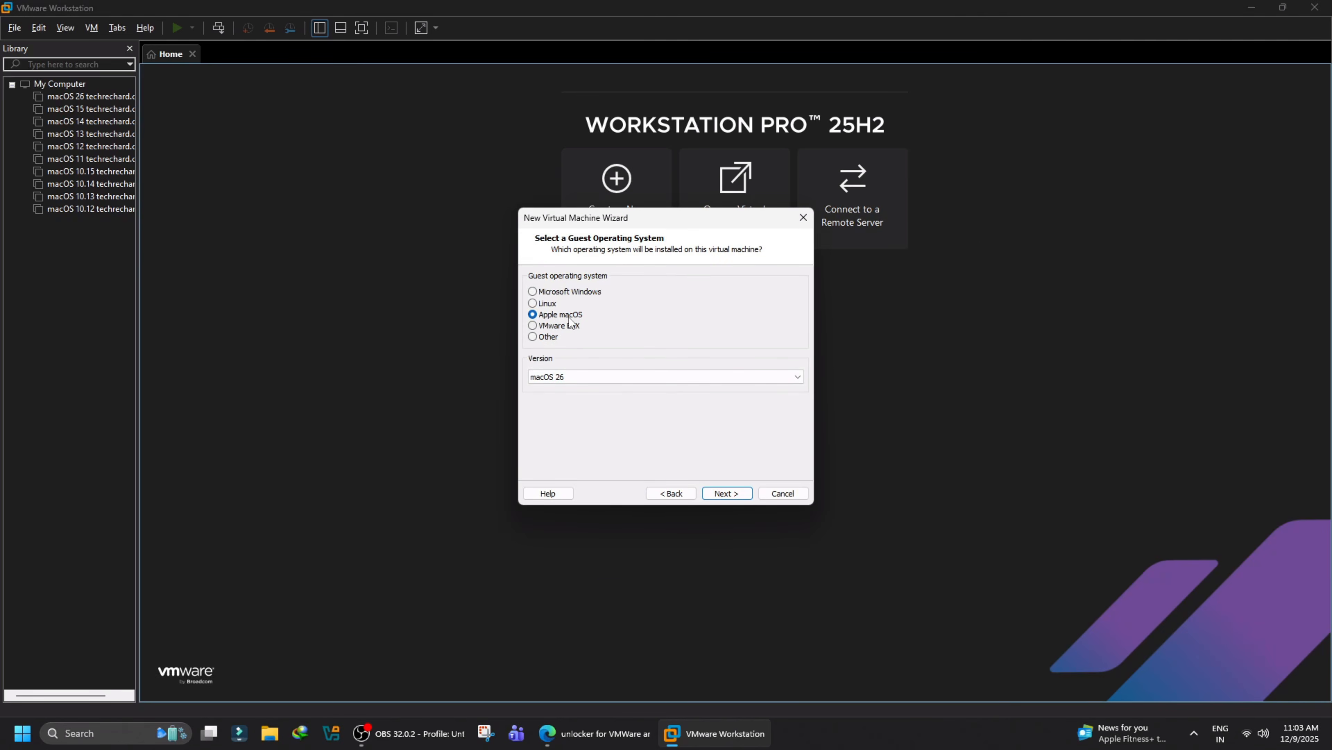